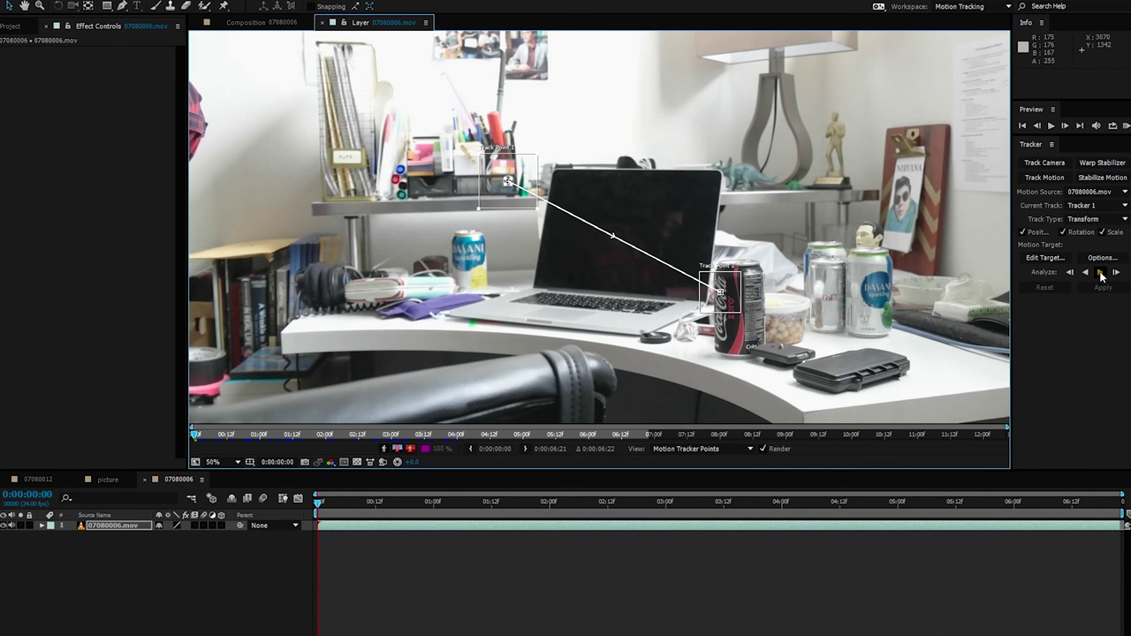
Run Analyze Forward to track both track points through the desk clip.
click(1102, 272)
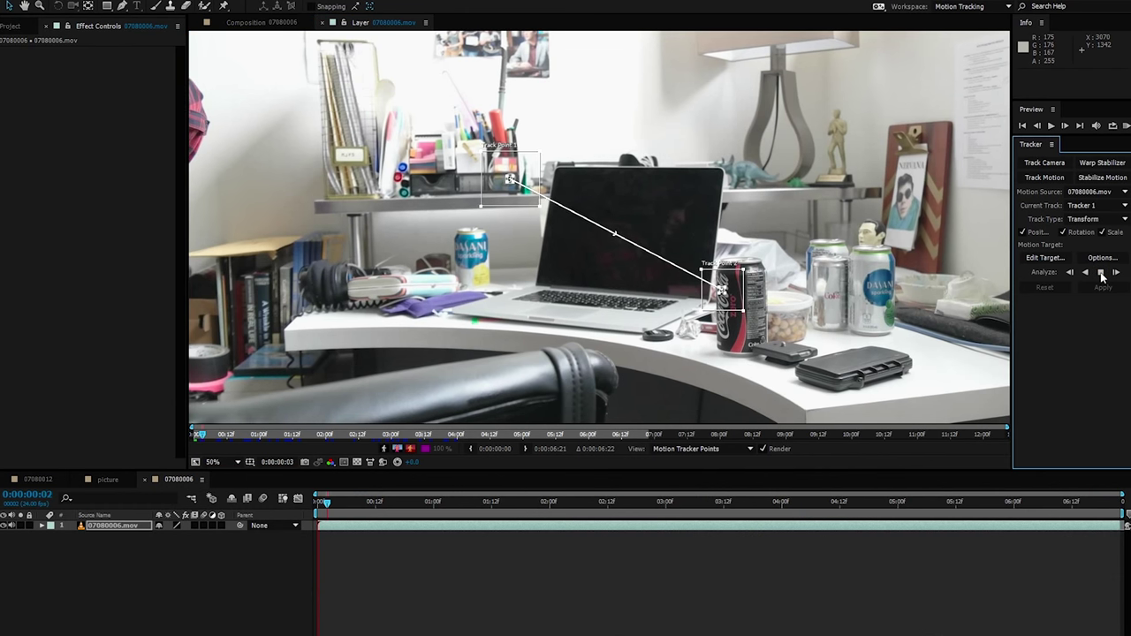